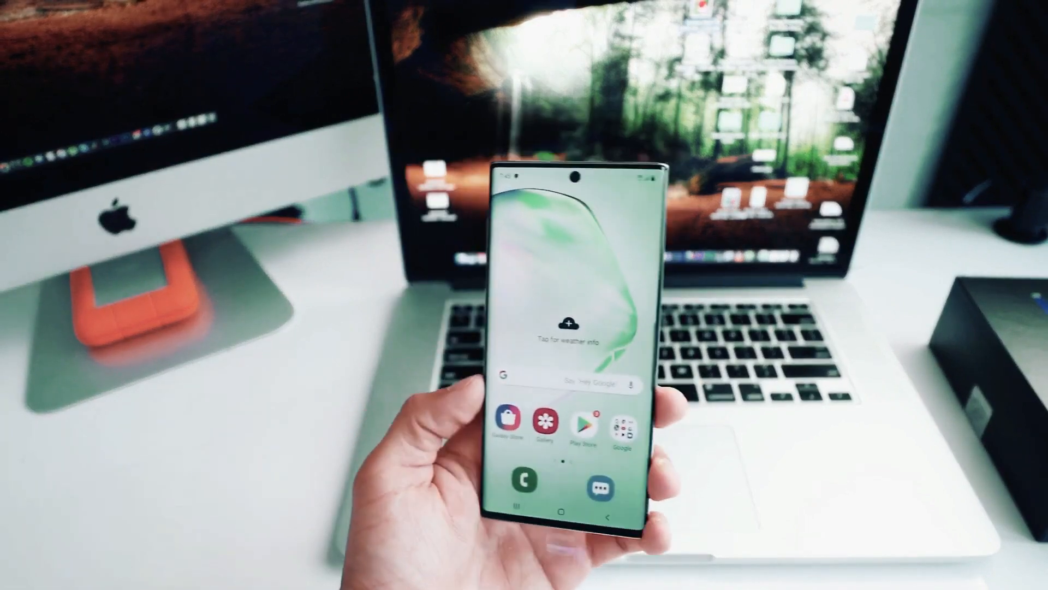
Step: Dial *#06# in the Phone app to display the IMEI
{"action": "left_click", "coordinate": [521, 481]}
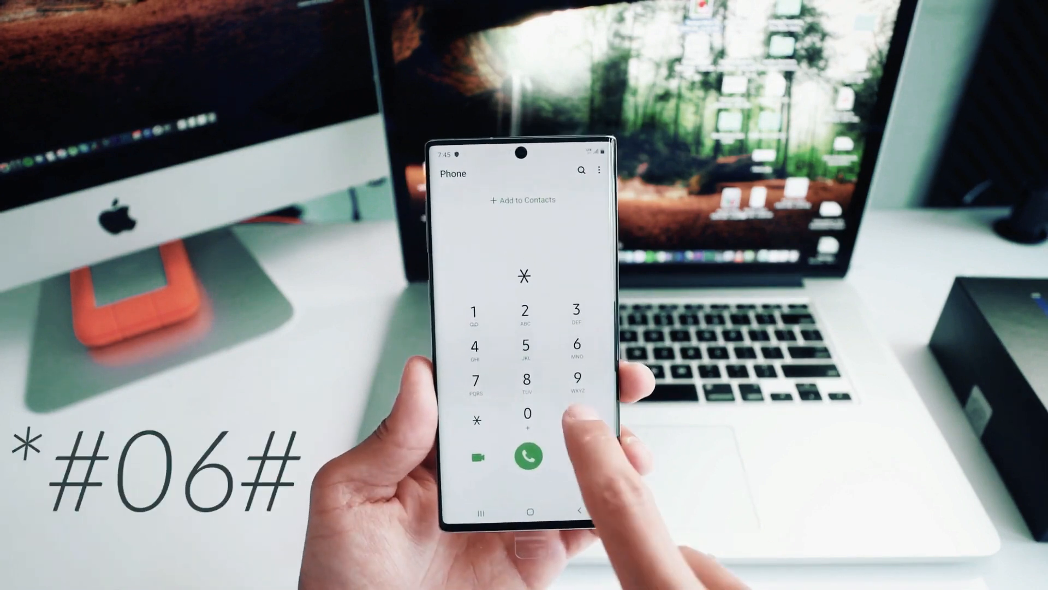
{"action": "left_click", "coordinate": [568, 347]}
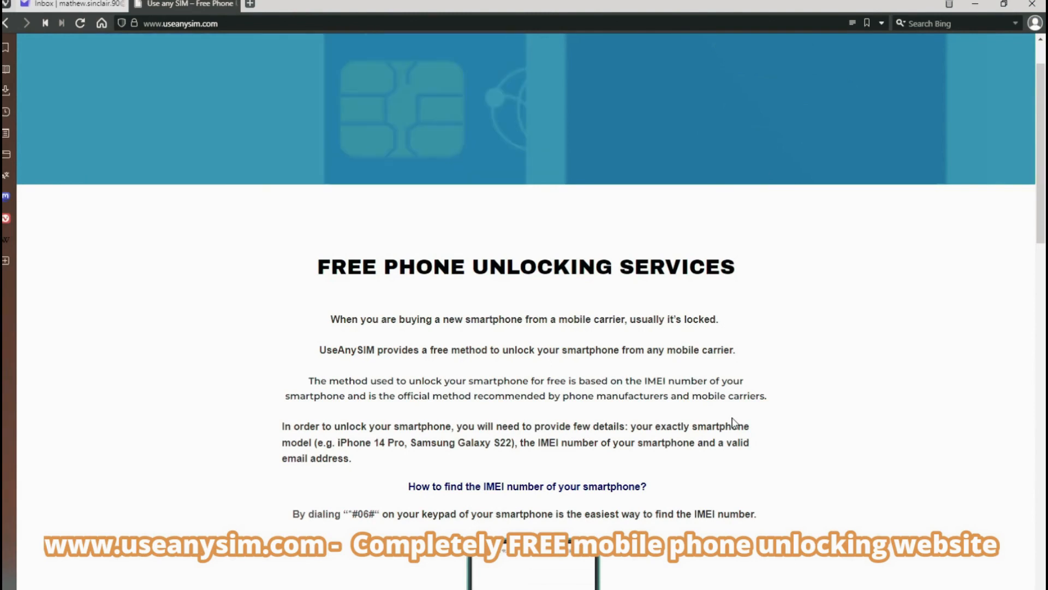
Step: Scroll down useanysim.com to the Phone Model, IMEI and Email form
{"action": "scroll", "scroll_direction": "down", "scroll_amount": 3}
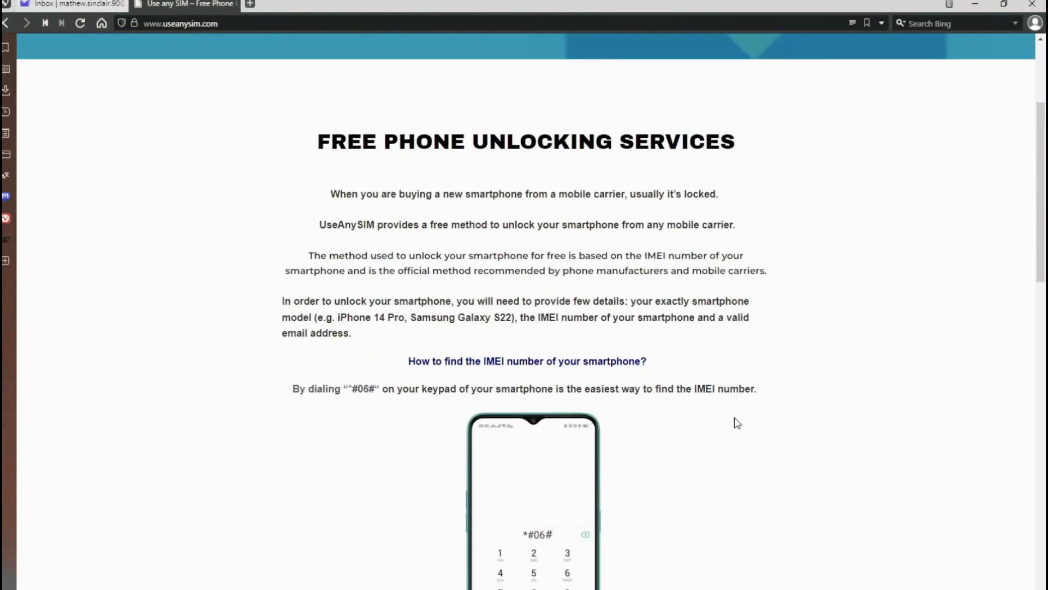
{"action": "scroll", "scroll_direction": "down", "scroll_amount": 3}
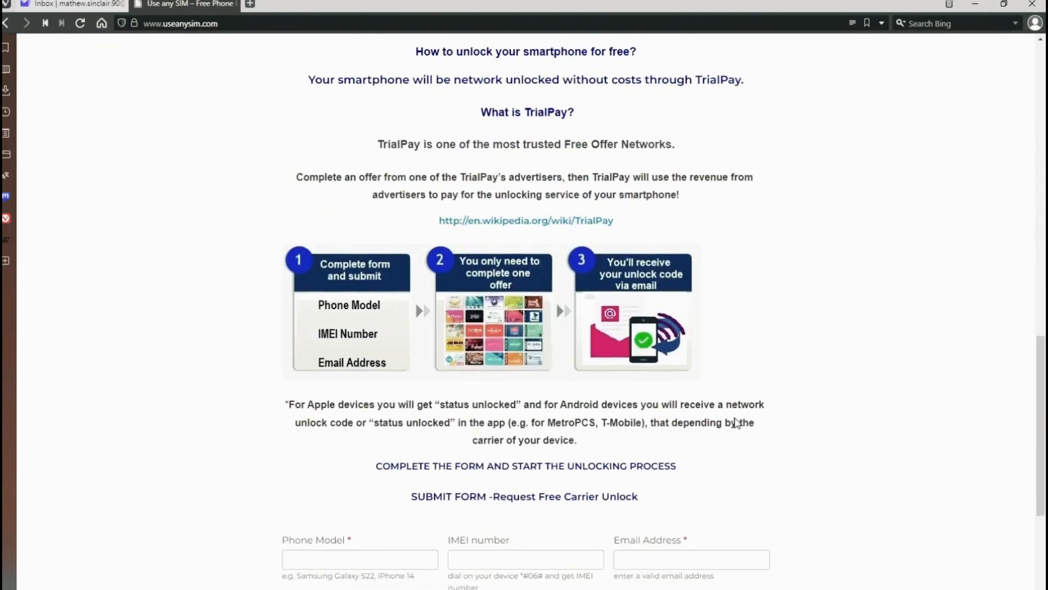
{"action": "scroll", "scroll_direction": "down", "scroll_amount": 3}
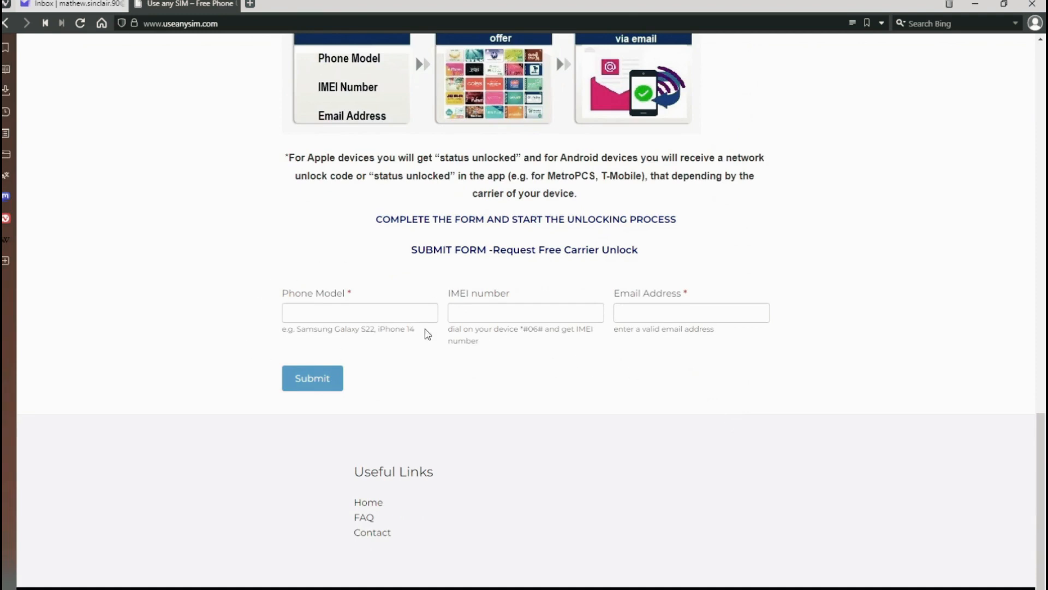
Step: Start filling the phone model field, then scroll back up the page
{"action": "double_click", "coordinate": [348, 328]}
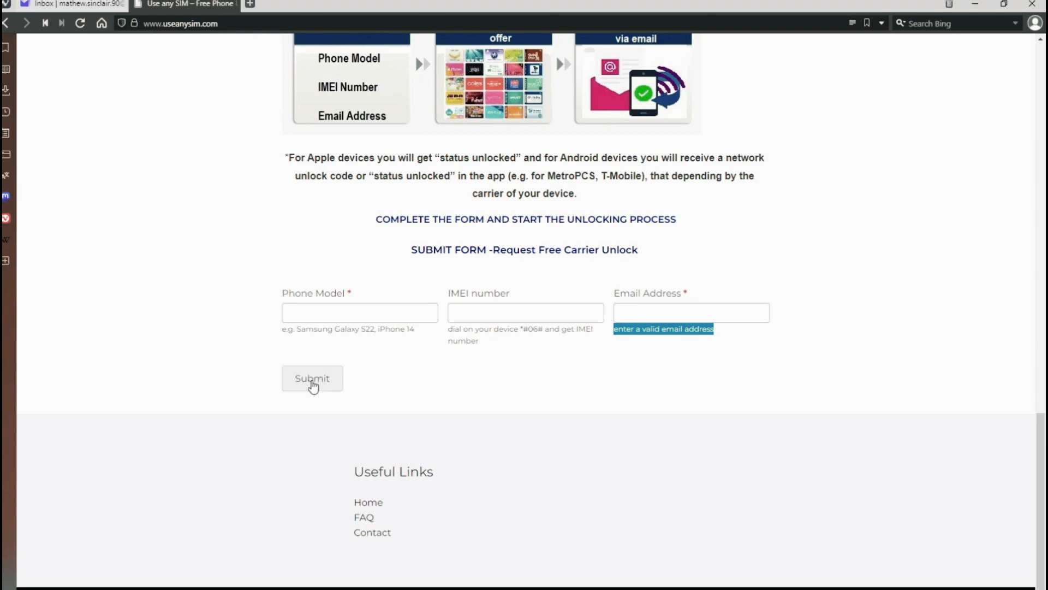
{"action": "scroll", "scroll_direction": "up", "scroll_amount": 3}
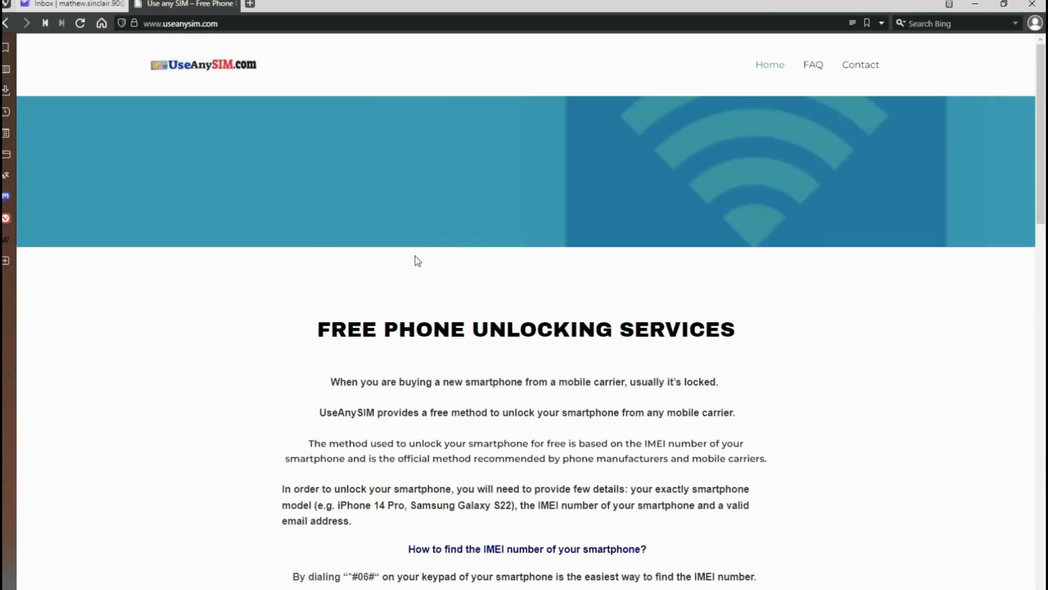
{"action": "mouse_move", "coordinate": [63, 4]}
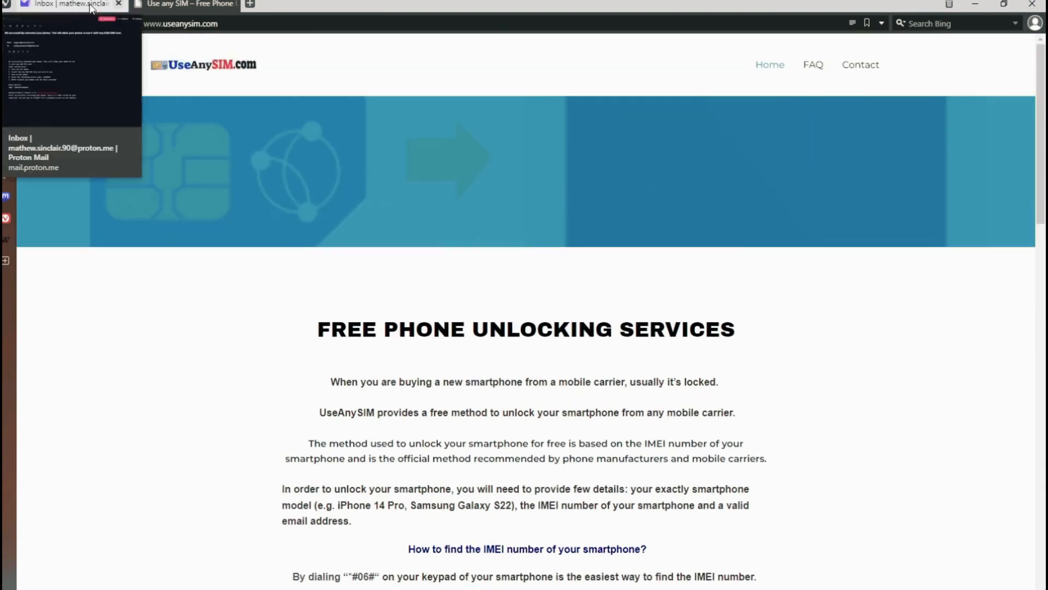
Step: Switch to the Proton Mail inbox showing the UseAnySIM support message
{"action": "left_click", "coordinate": [67, 4]}
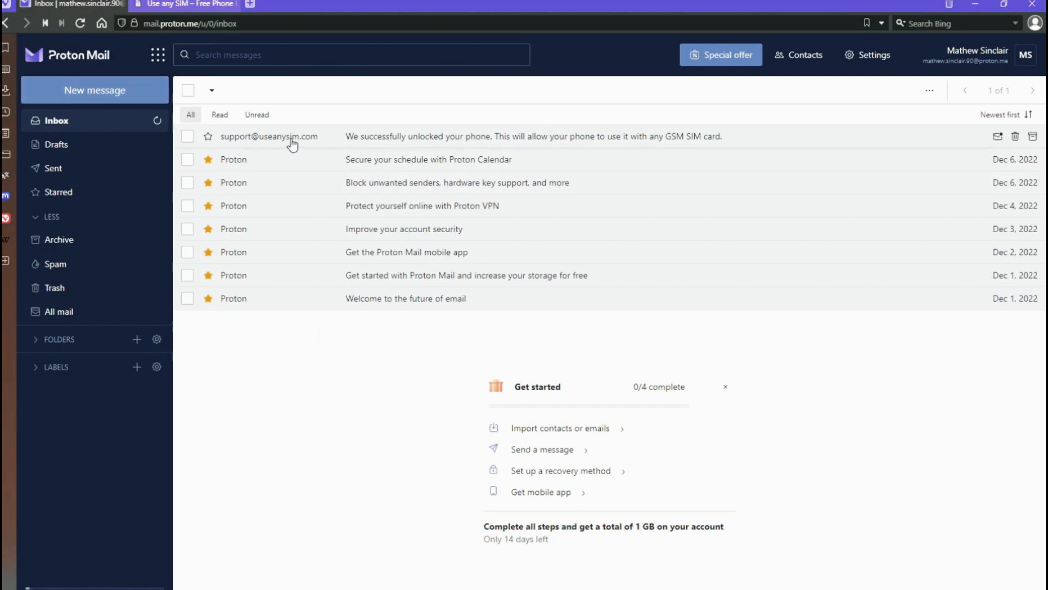
{"action": "mouse_move", "coordinate": [352, 143]}
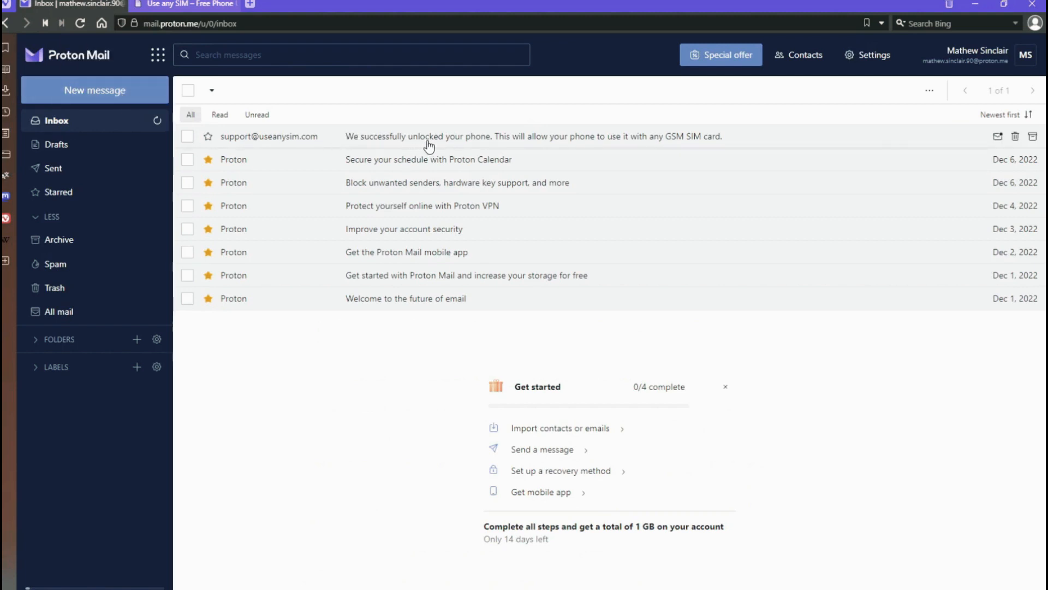
{"action": "mouse_move", "coordinate": [700, 142]}
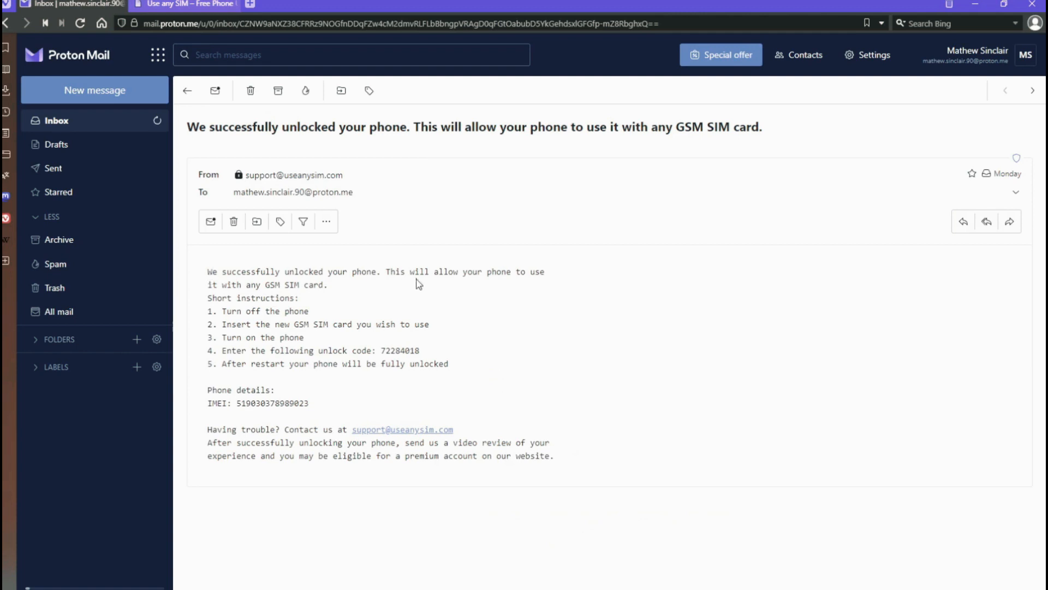
{"action": "mouse_move", "coordinate": [580, 354]}
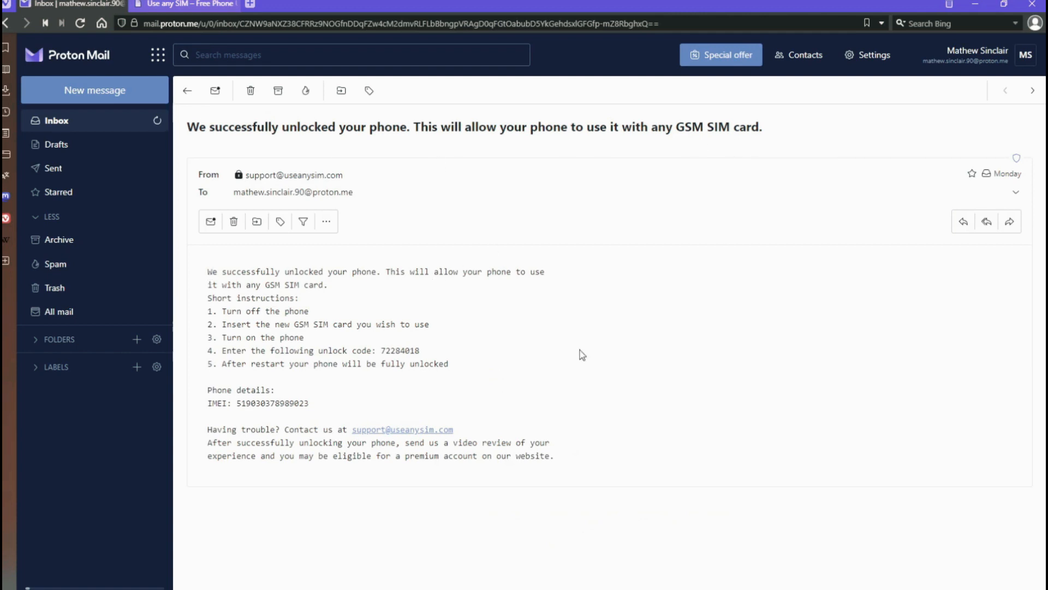
{"action": "double_click", "coordinate": [253, 297]}
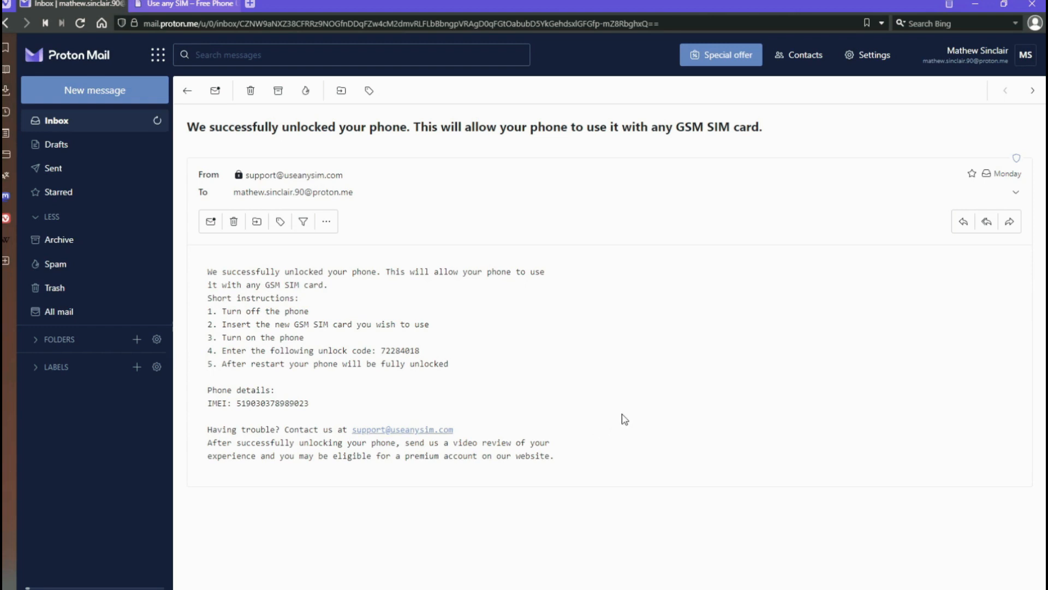
{"action": "mouse_move", "coordinate": [557, 390]}
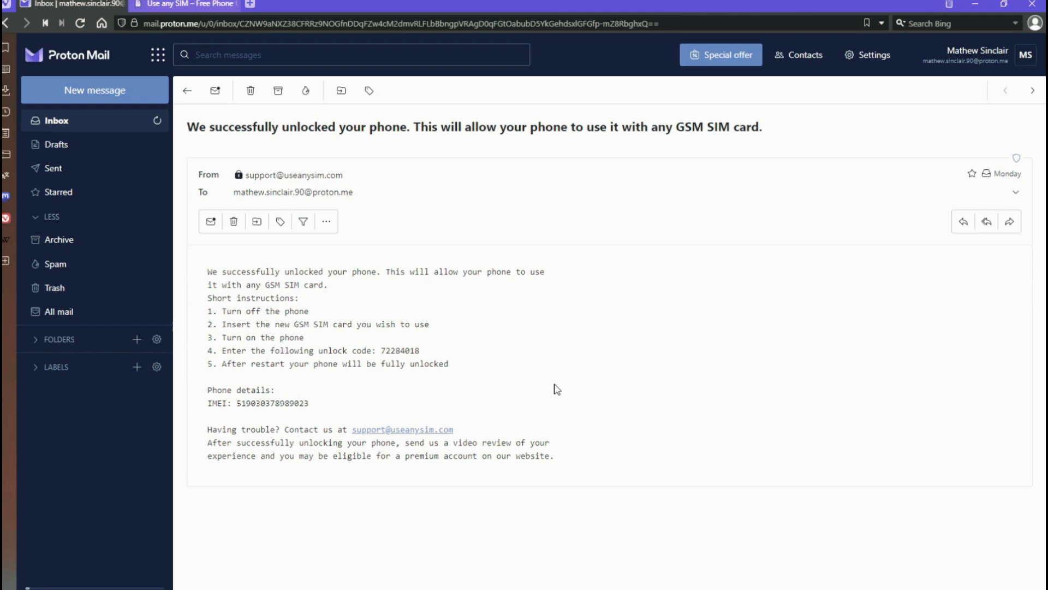
{"action": "mouse_move", "coordinate": [762, 378]}
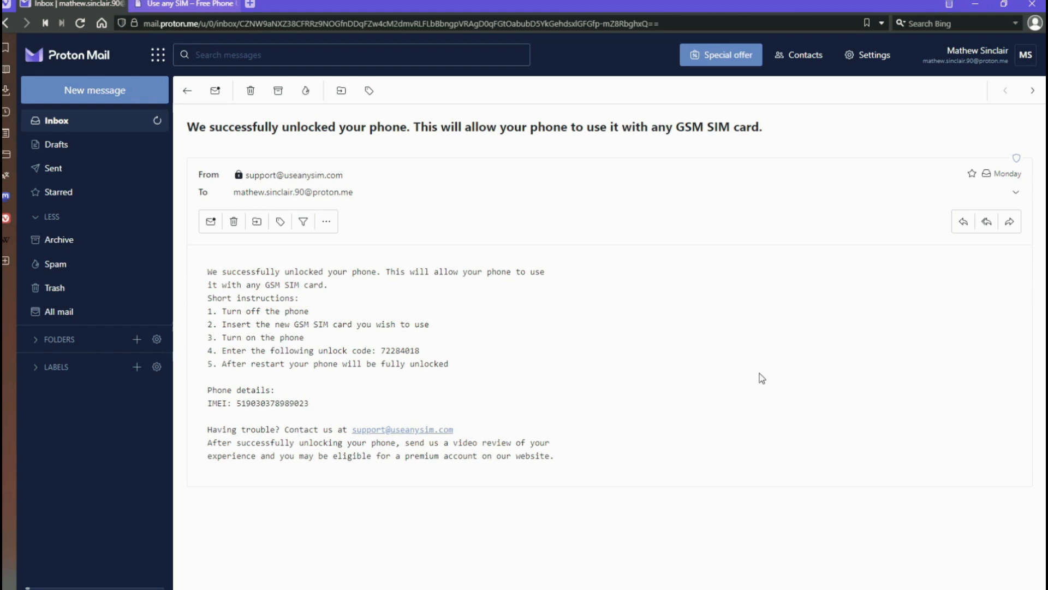
{"action": "mouse_move", "coordinate": [674, 382]}
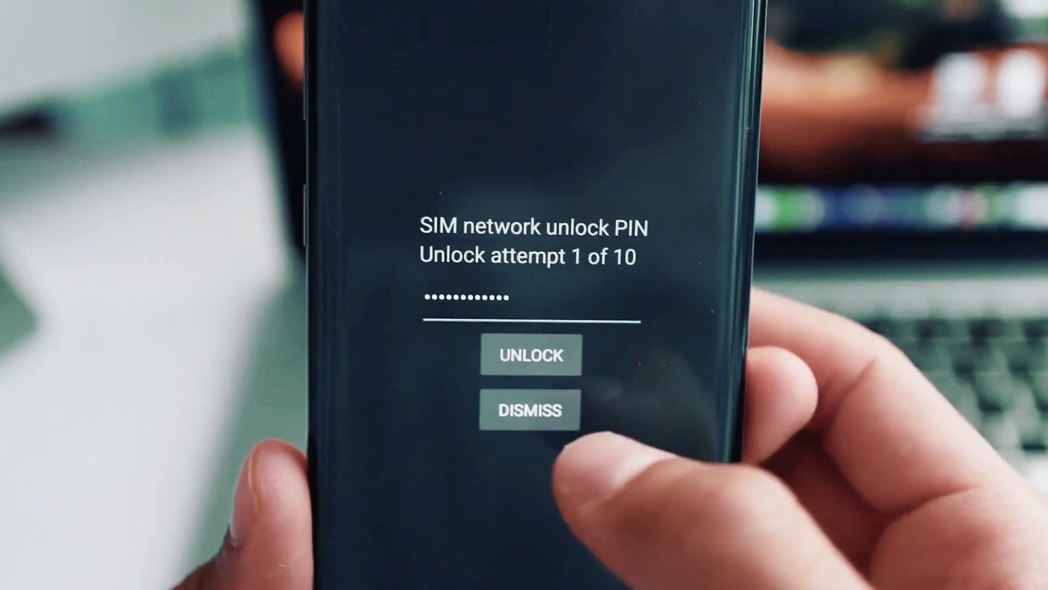
Step: Submit the emailed unlock code on the SIM network unlock PIN screen
{"action": "left_click", "coordinate": [531, 355]}
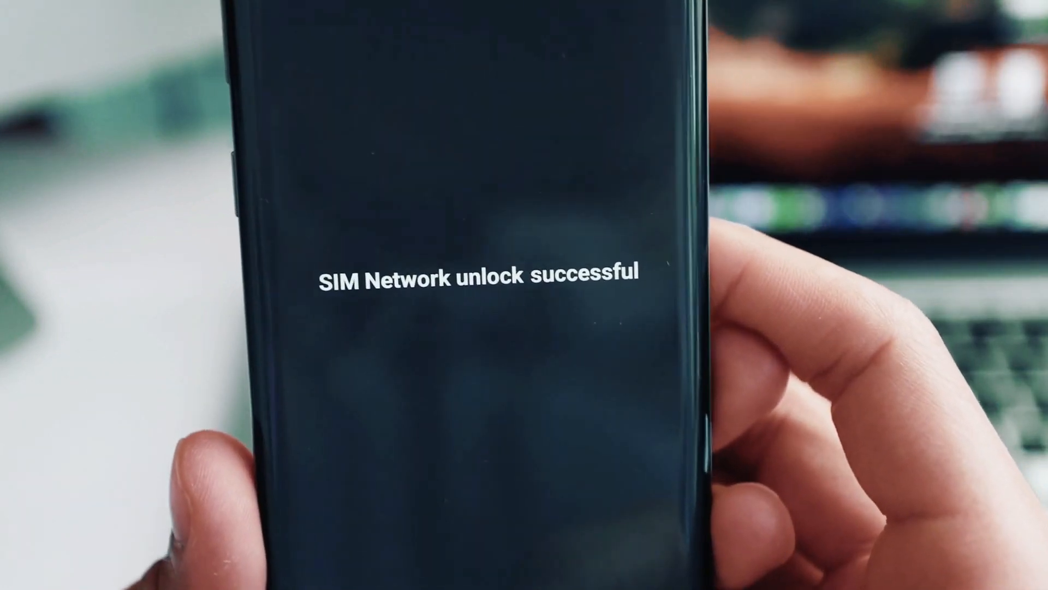